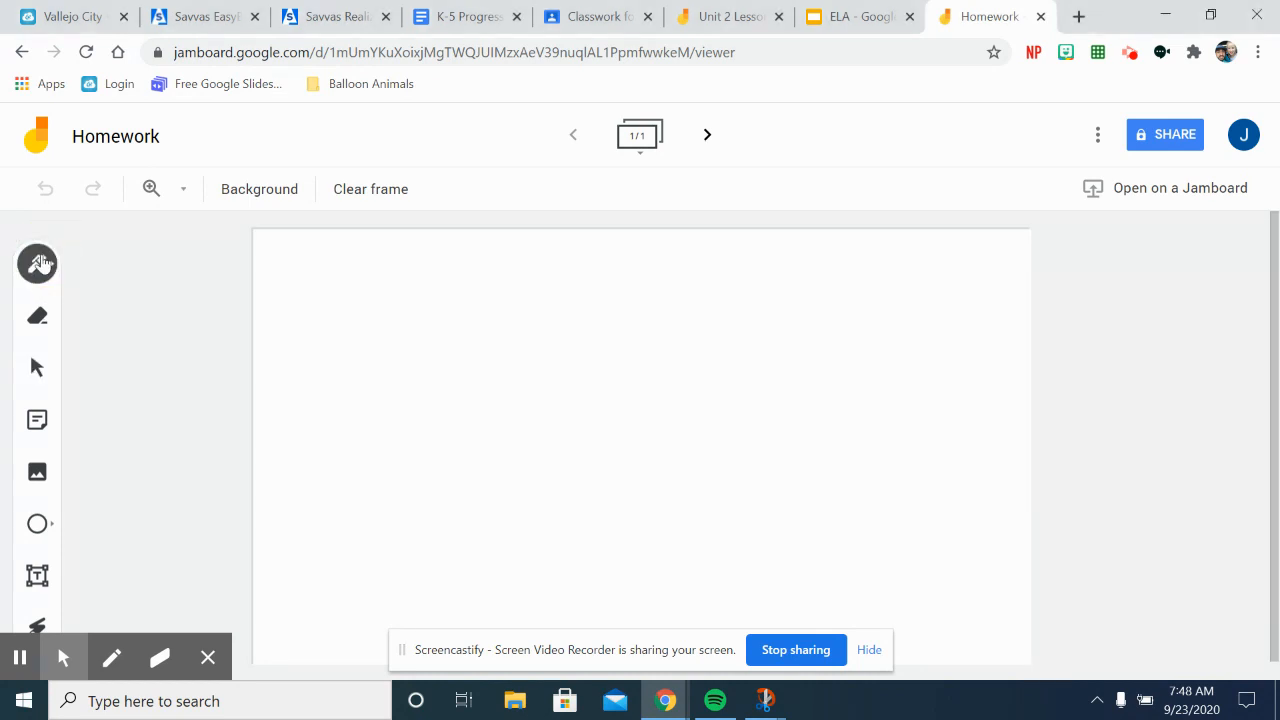
With the Pen tool, handwrite 271 over +310 and draw a sum line beneath.
click(37, 263)
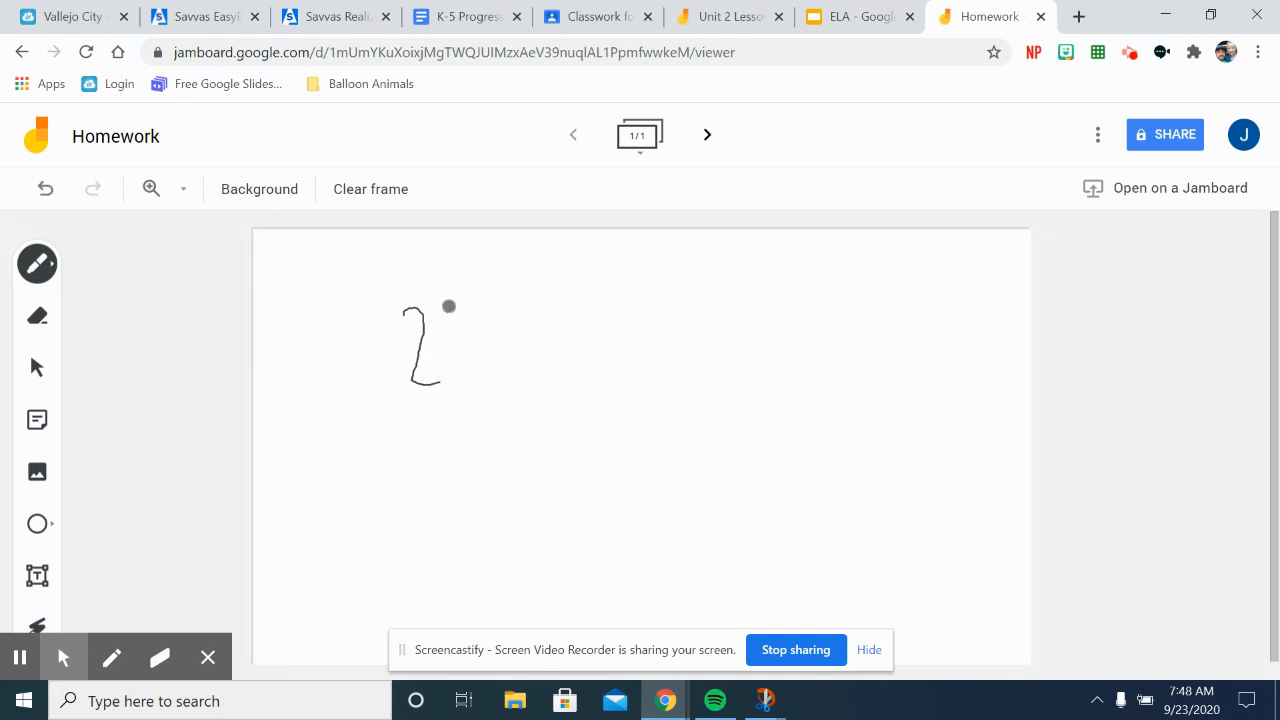
drag(448, 310, 462, 375)
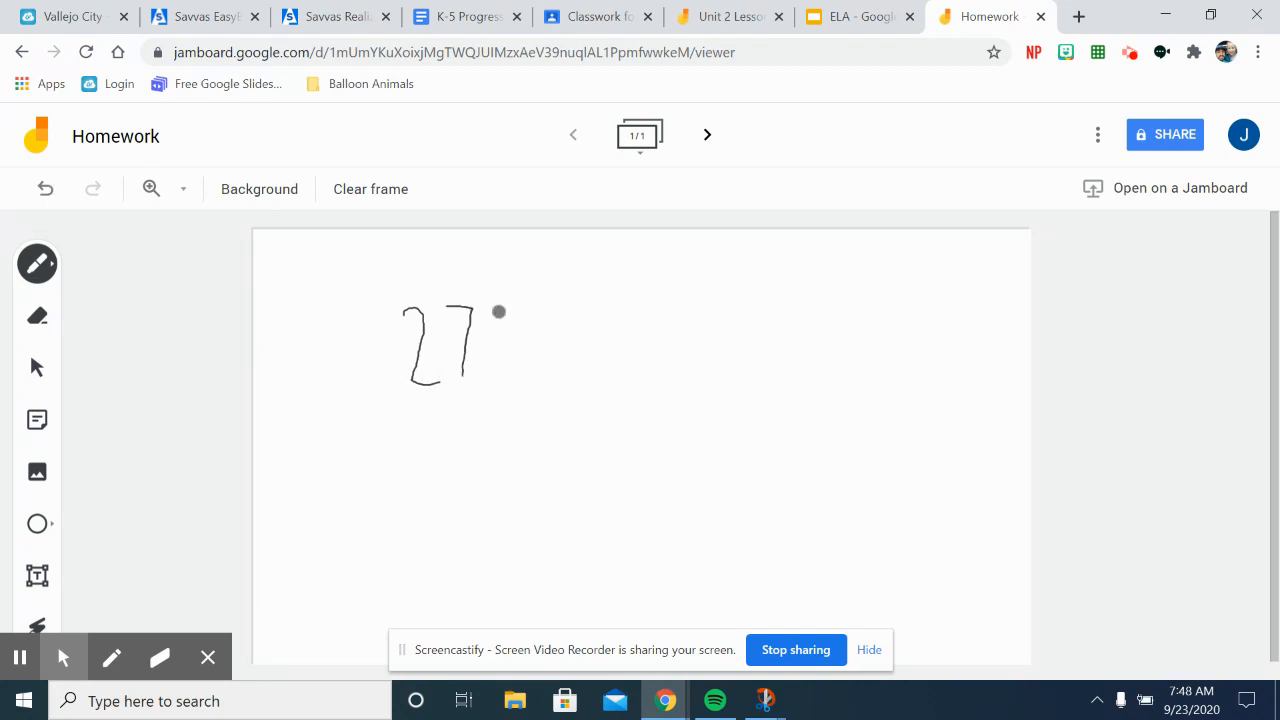
drag(500, 311, 502, 388)
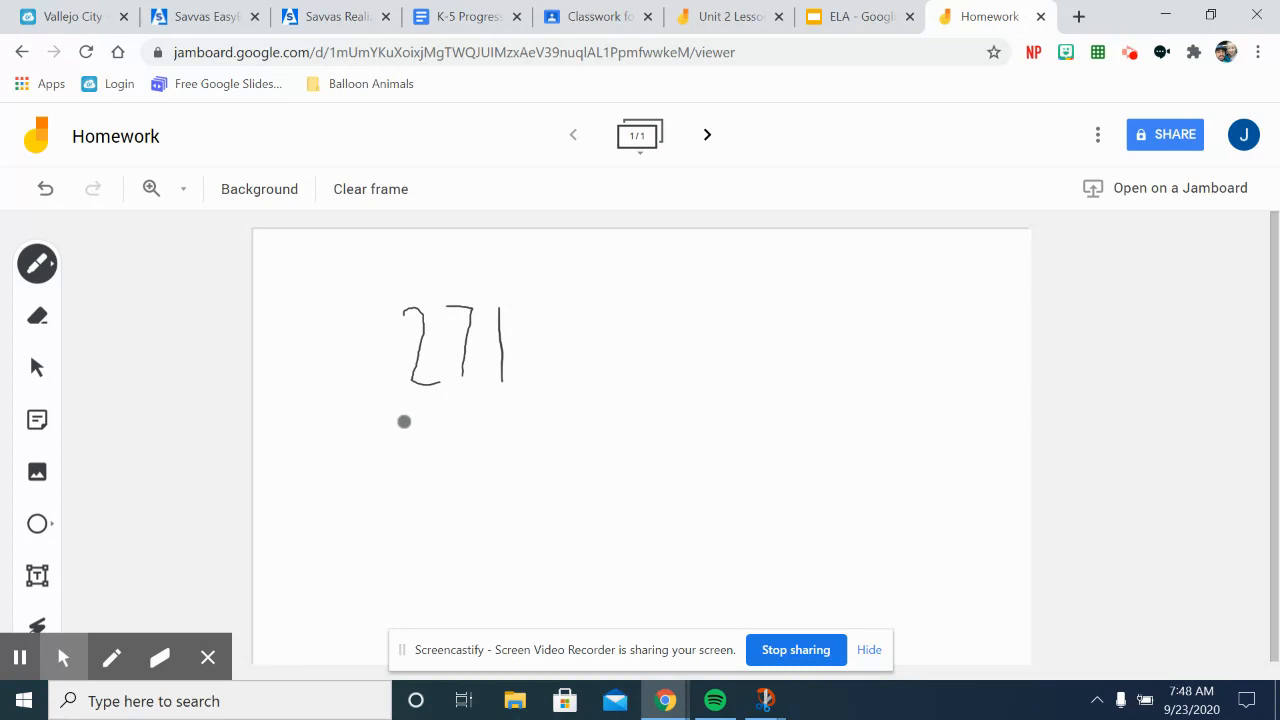
drag(405, 415, 412, 475)
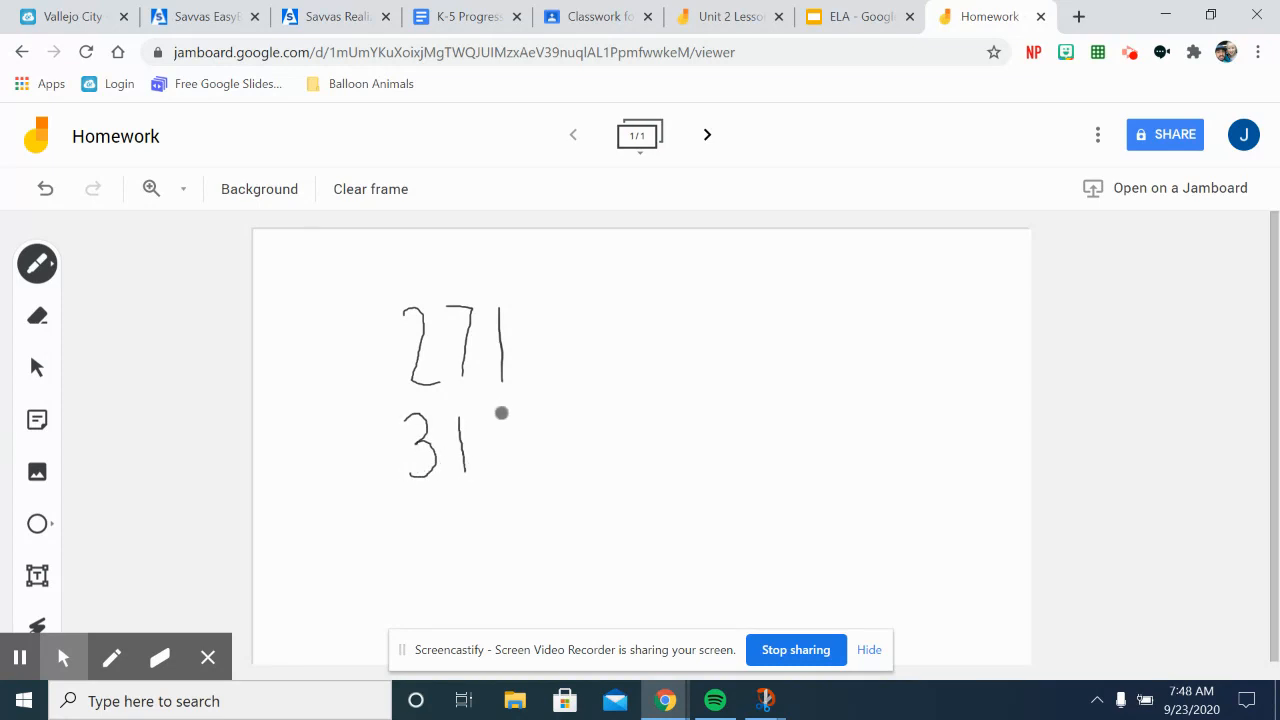
drag(500, 415, 505, 460)
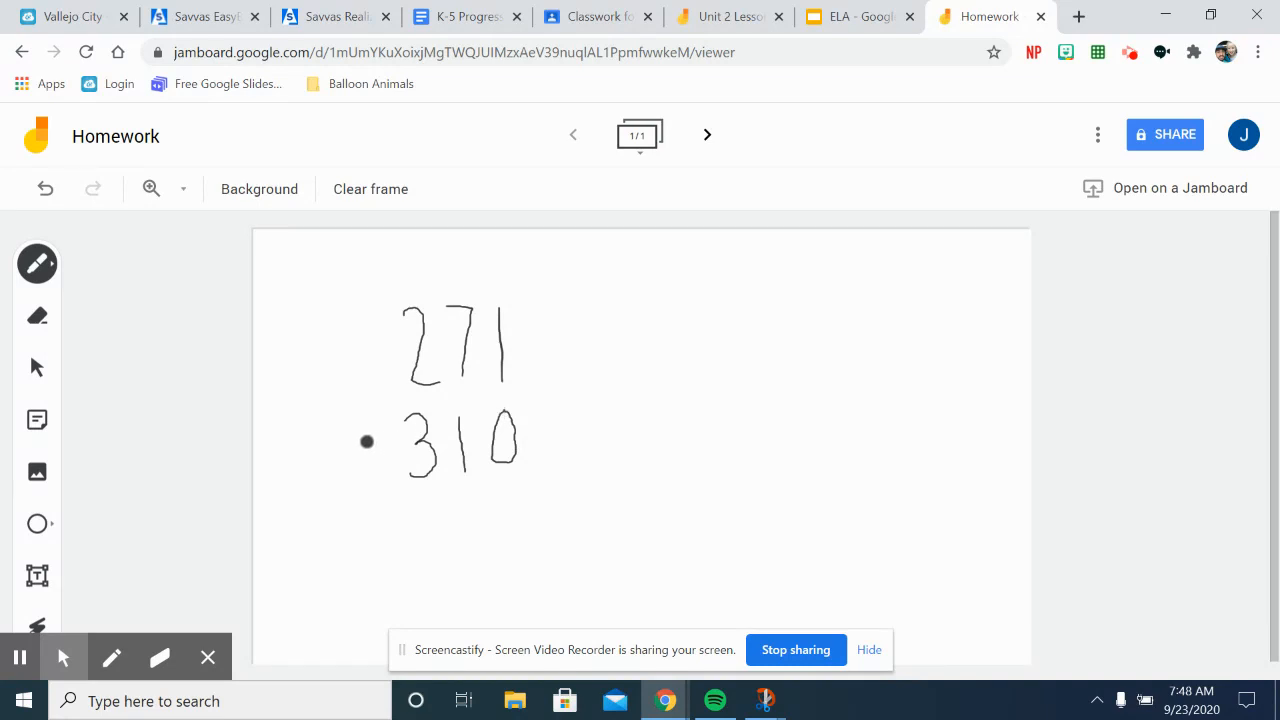
drag(355, 435, 380, 465)
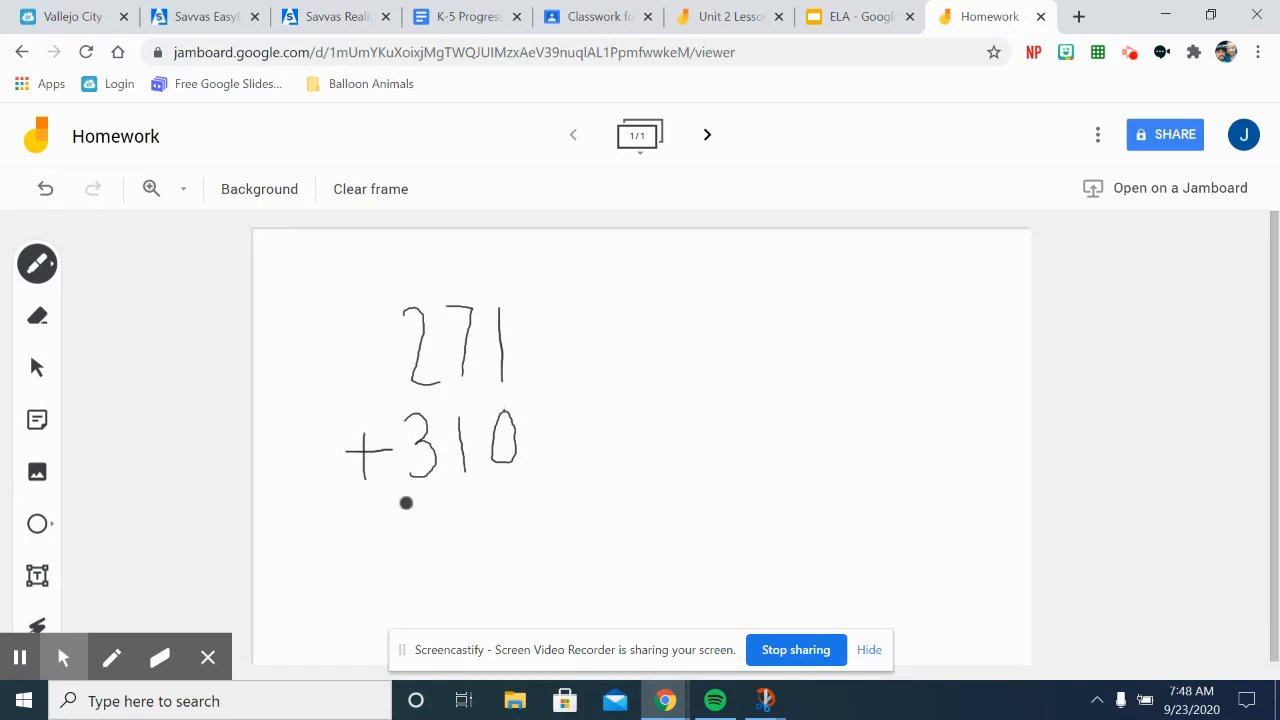
drag(406, 503, 548, 475)
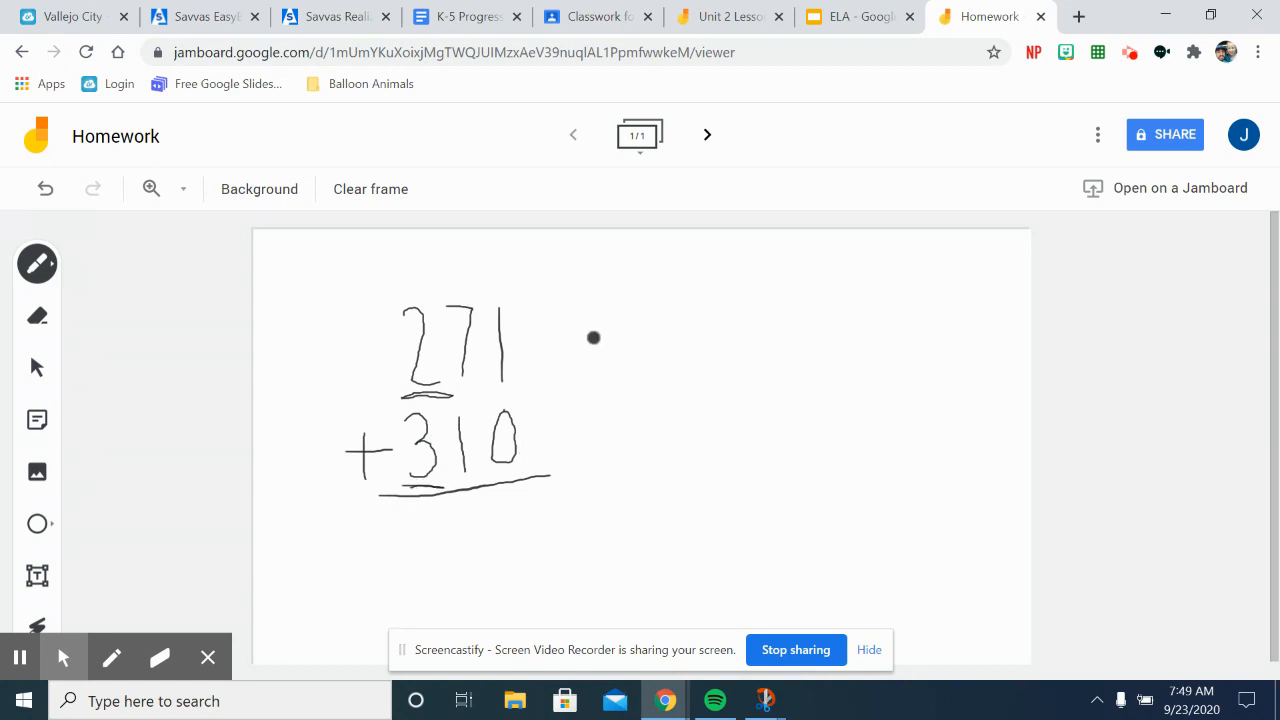
Mark the hundreds digit of 271 with a short pen stroke.
drag(593, 338, 662, 318)
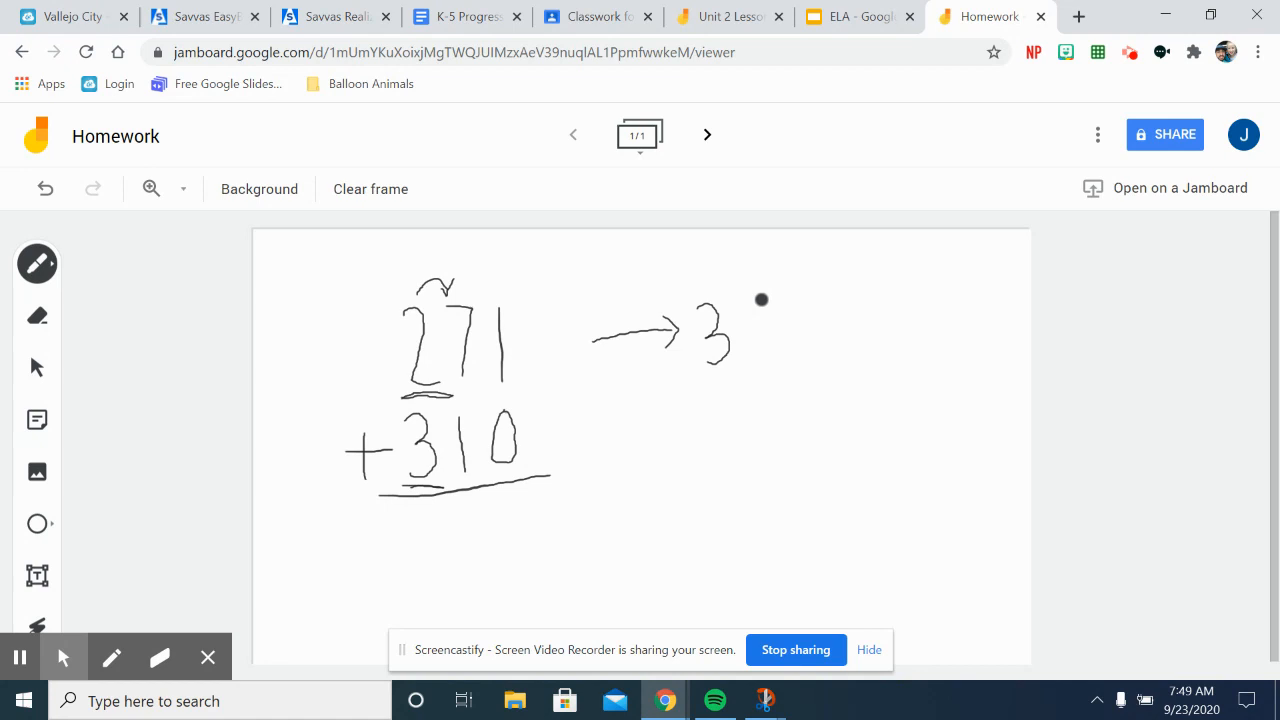
Write the estimate 300 + 300 with a sum line and the total 600.
drag(762, 300, 758, 360)
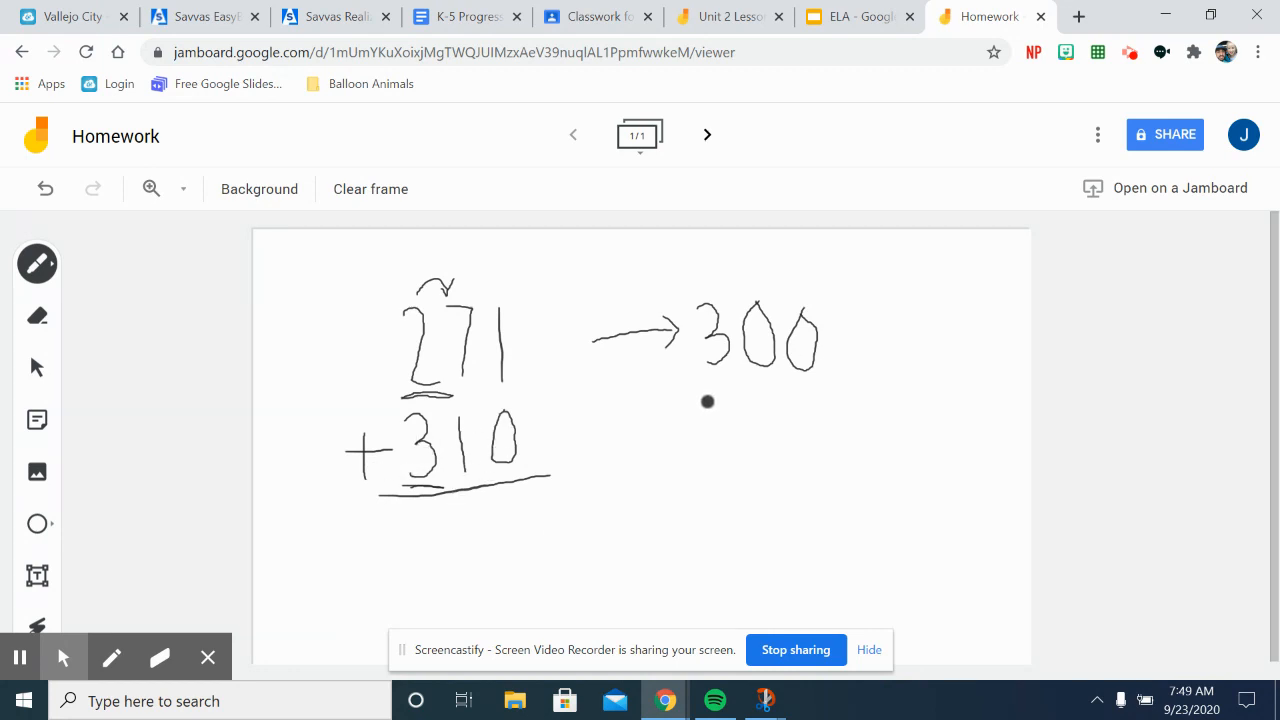
drag(707, 402, 718, 420)
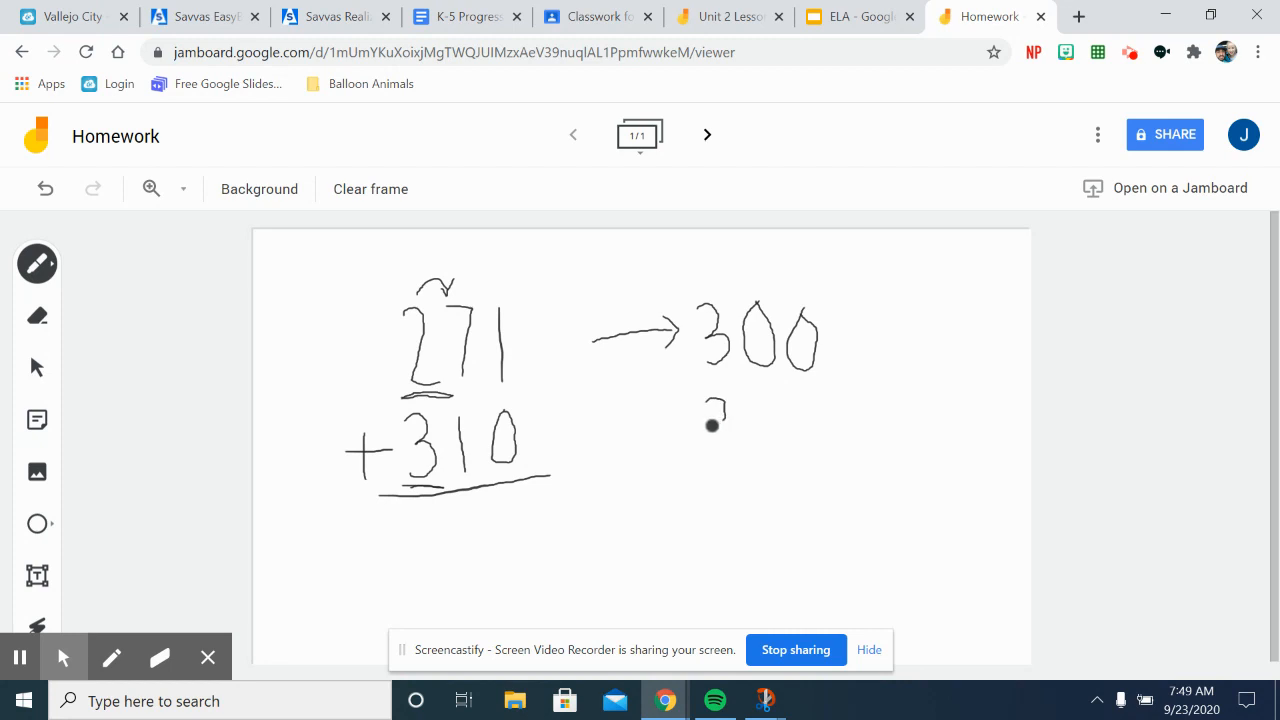
drag(712, 425, 730, 450)
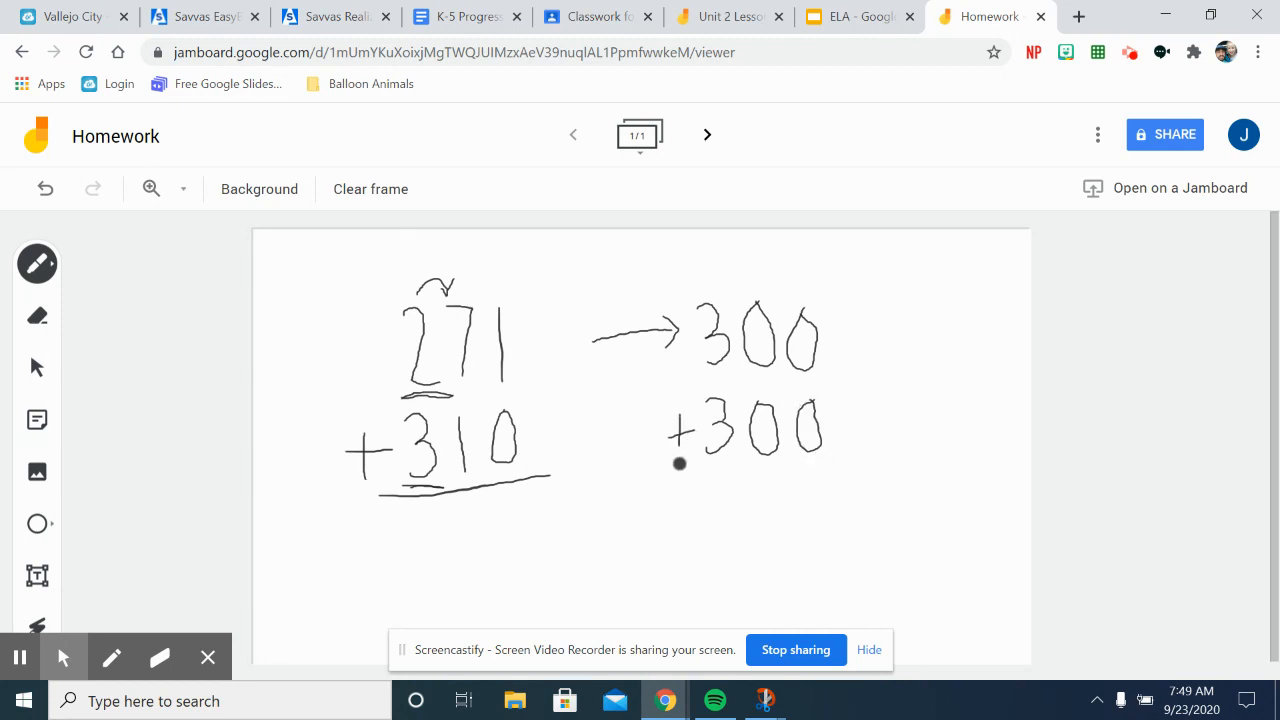
drag(678, 463, 838, 463)
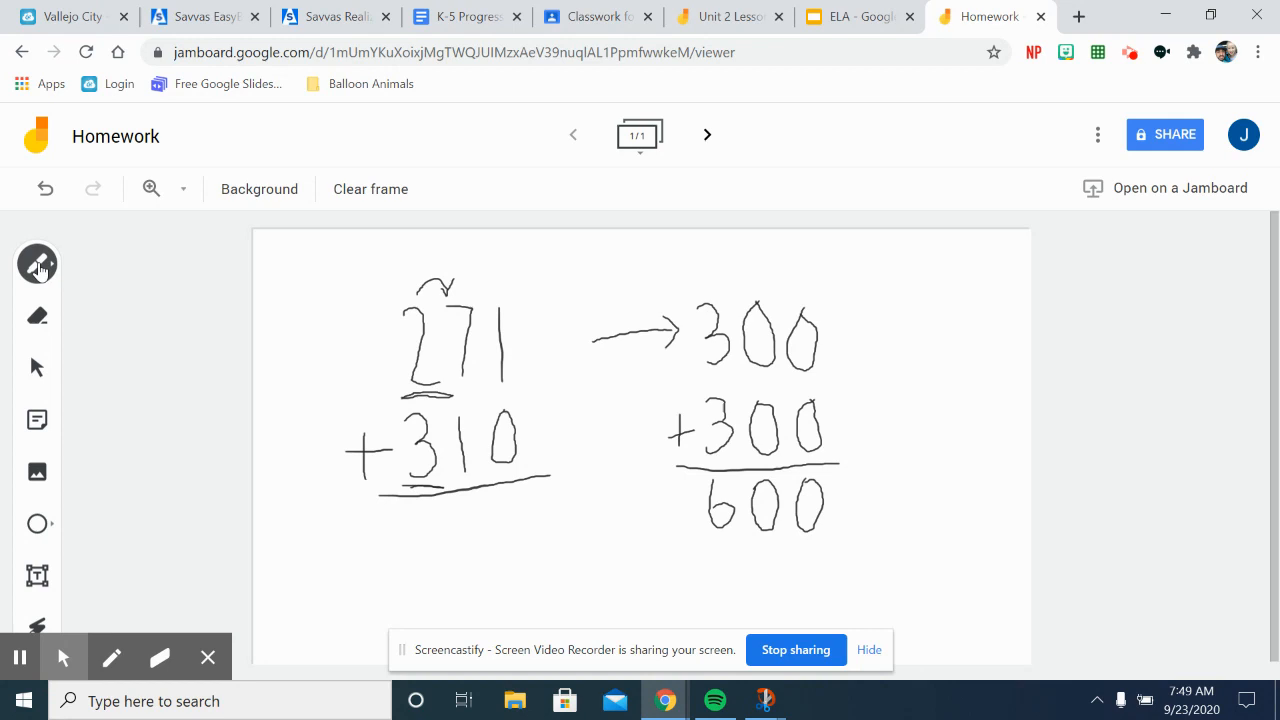
Clear the frame and handwrite the new problem 53 + 37 with a sum line.
click(370, 189)
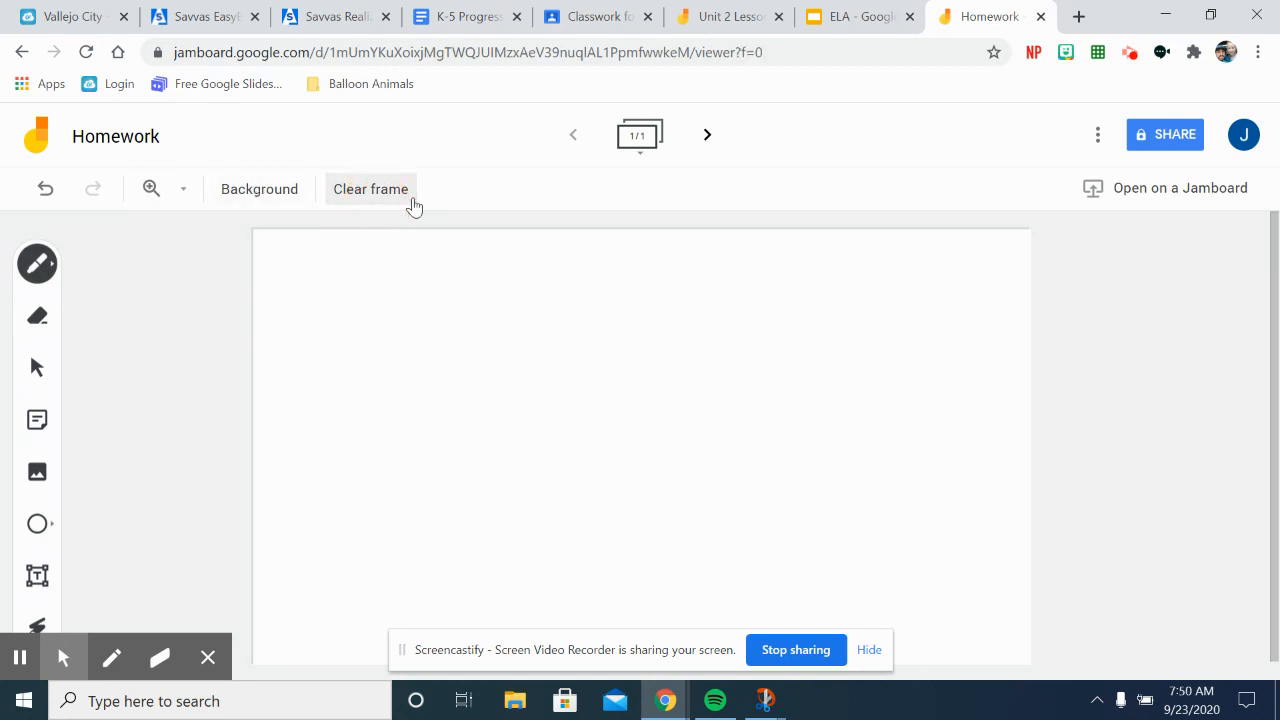
click(609, 314)
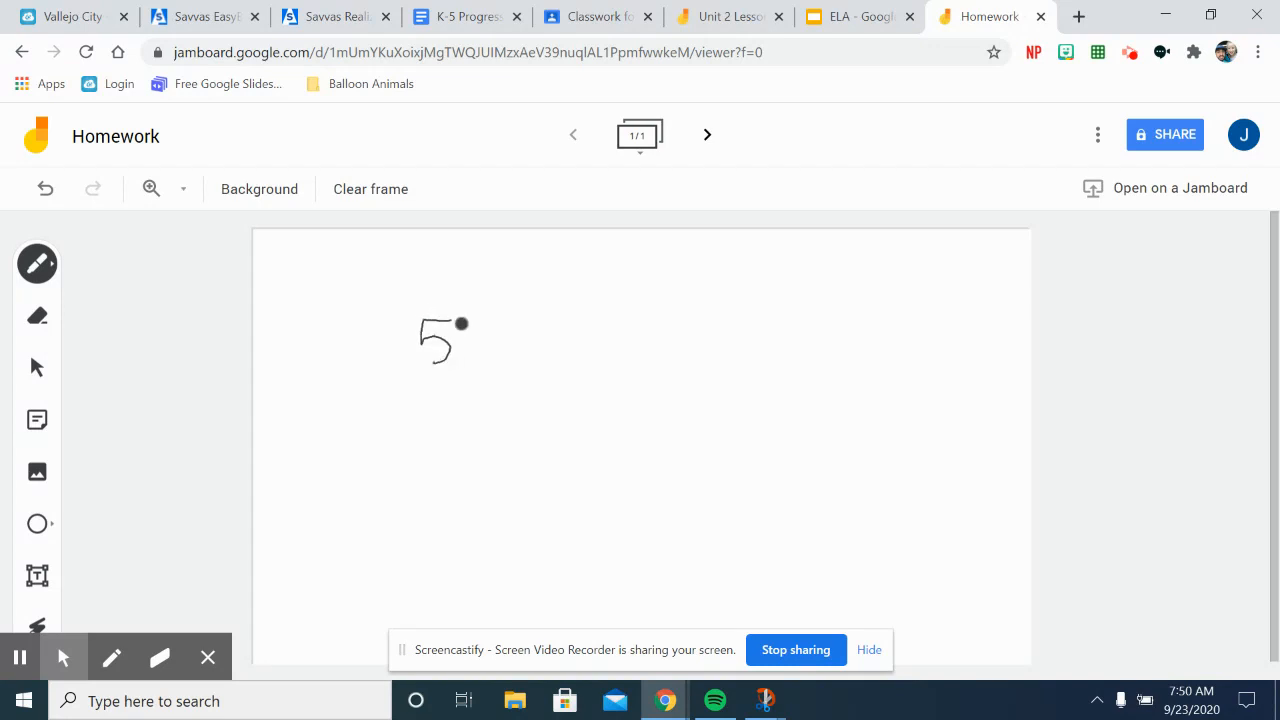
drag(460, 325, 467, 358)
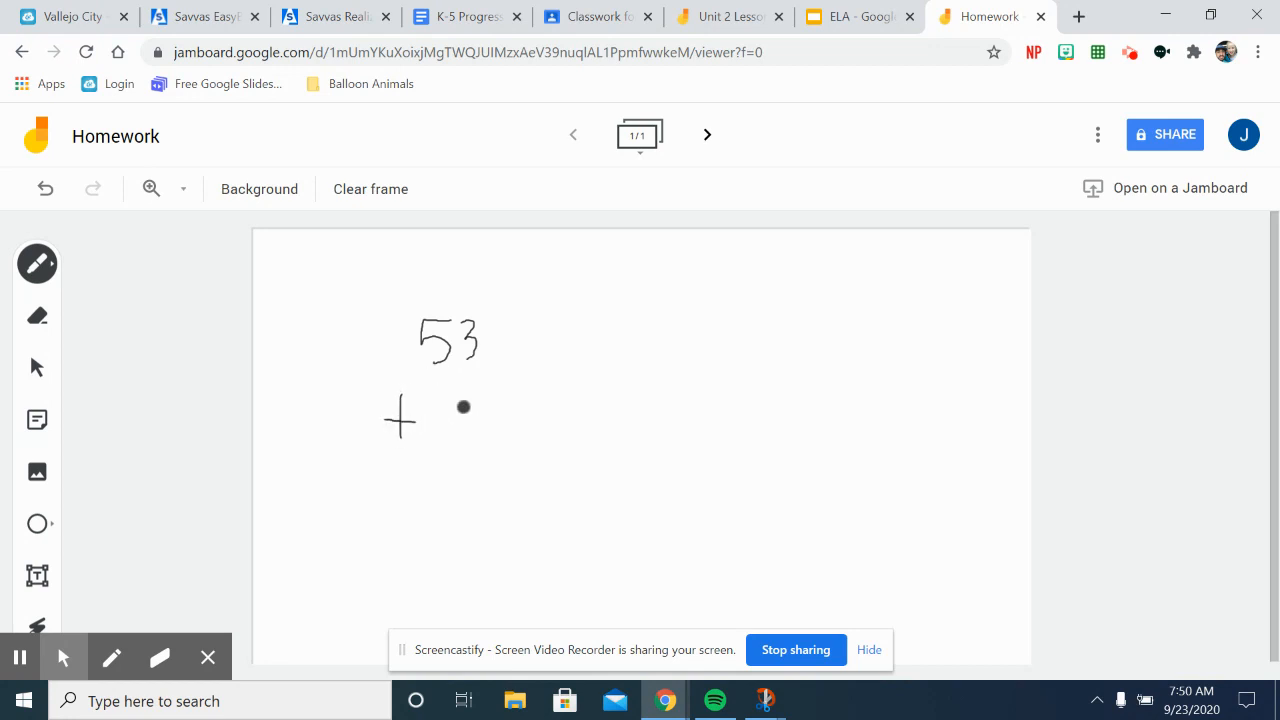
drag(463, 407, 447, 432)
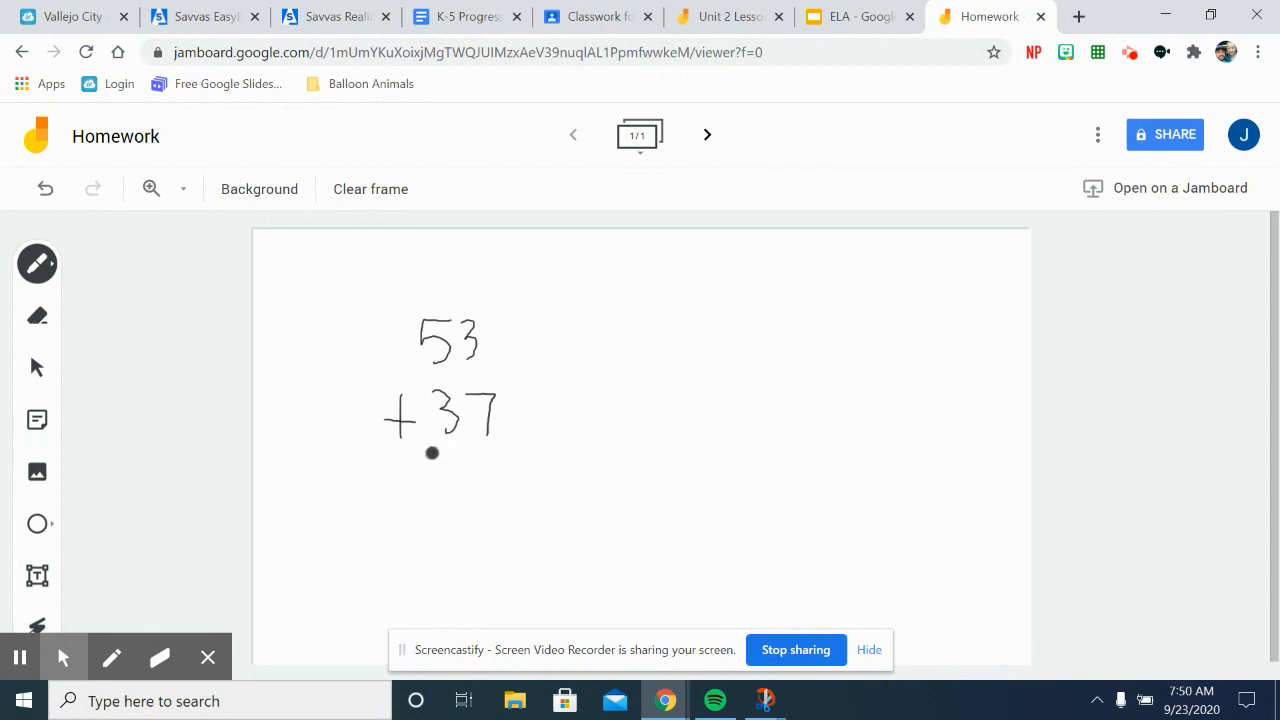
drag(400, 460, 507, 462)
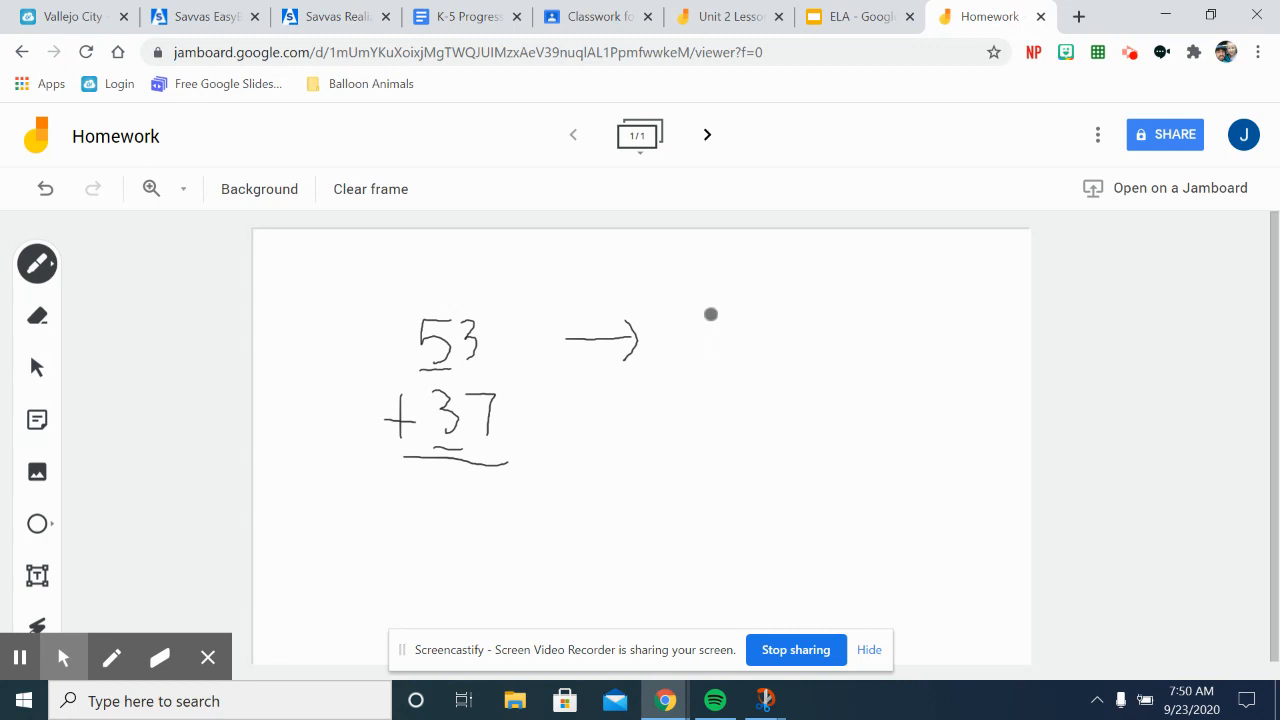
Write the rounded estimate 50 + 40, underline it, and write 90 below.
drag(710, 314, 700, 360)
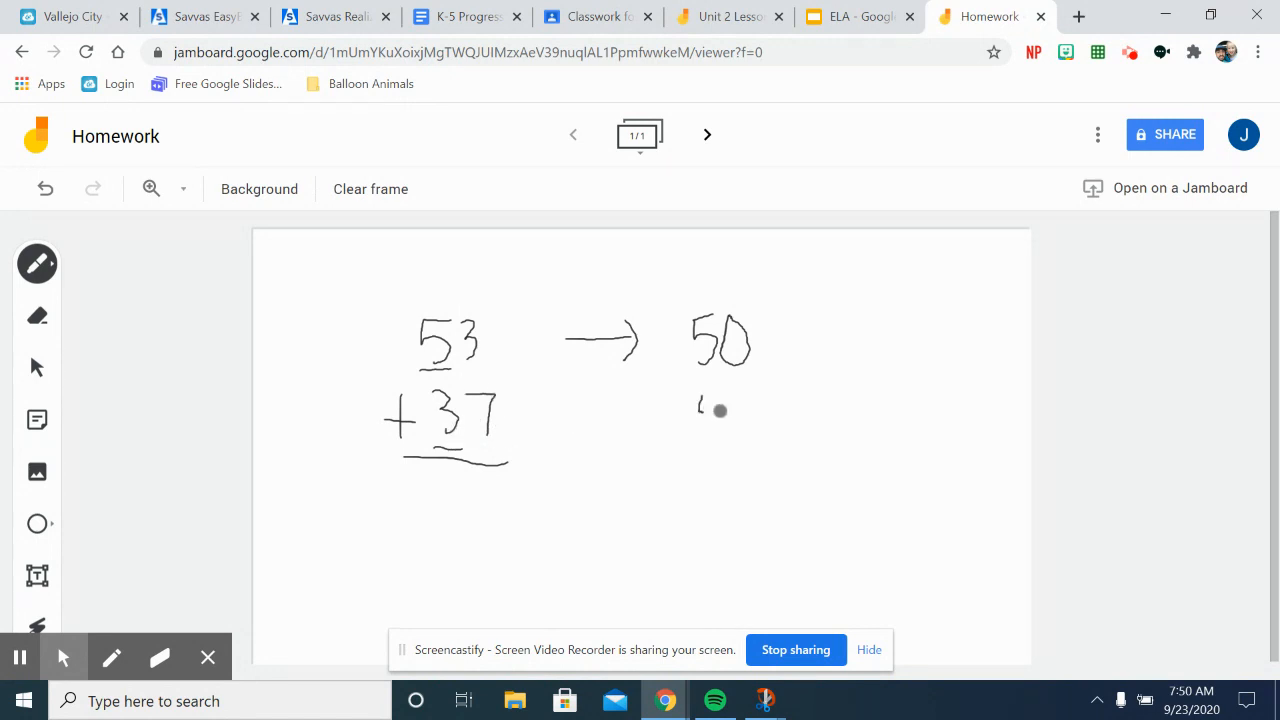
drag(700, 400, 725, 420)
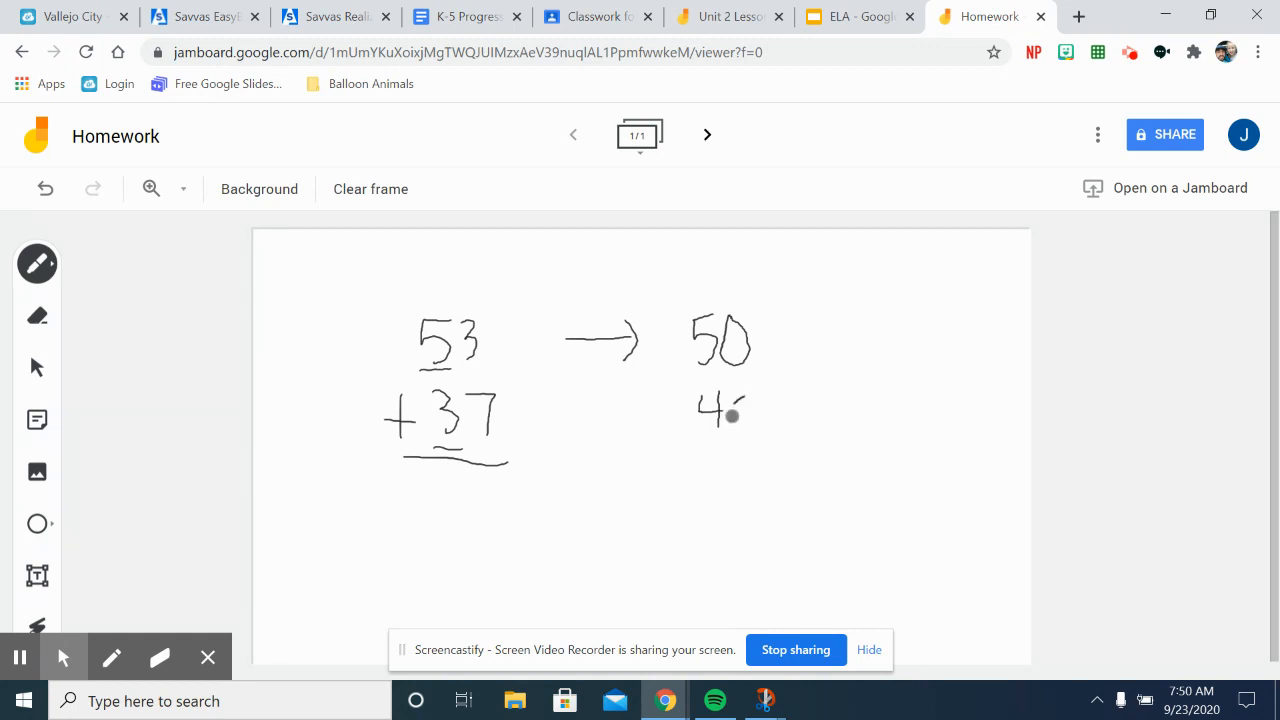
drag(683, 404, 740, 410)
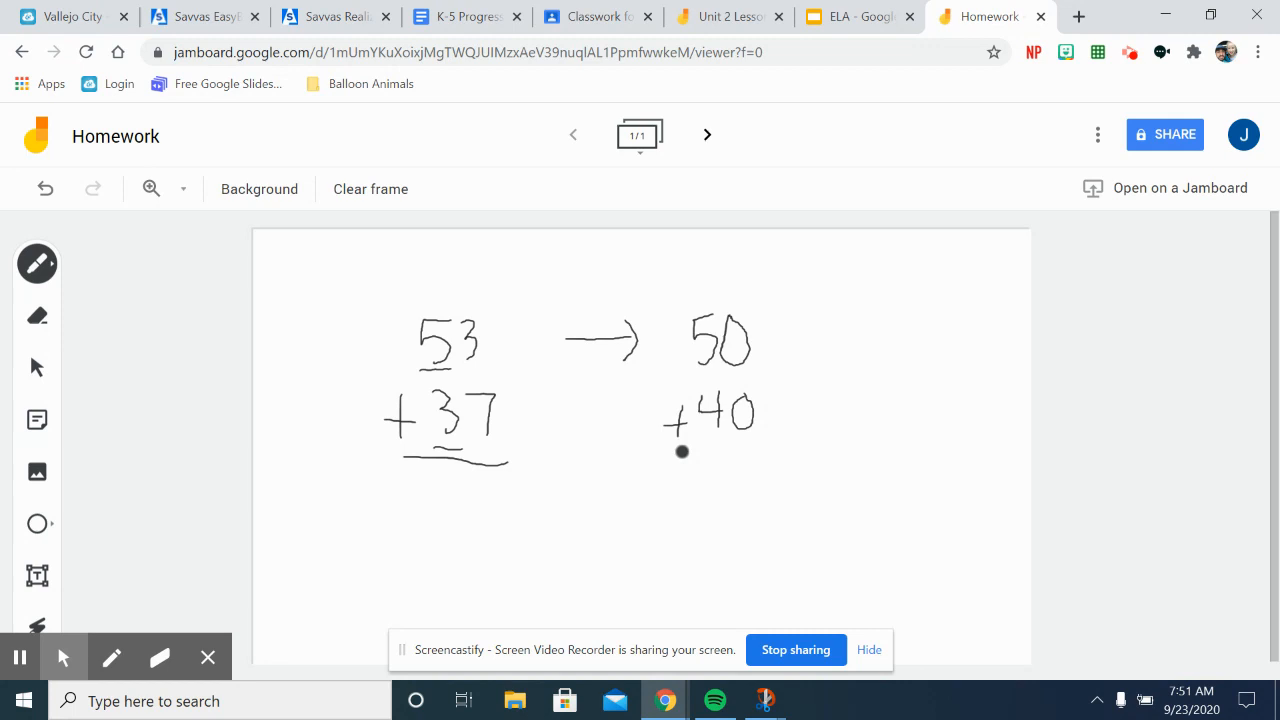
drag(681, 451, 780, 445)
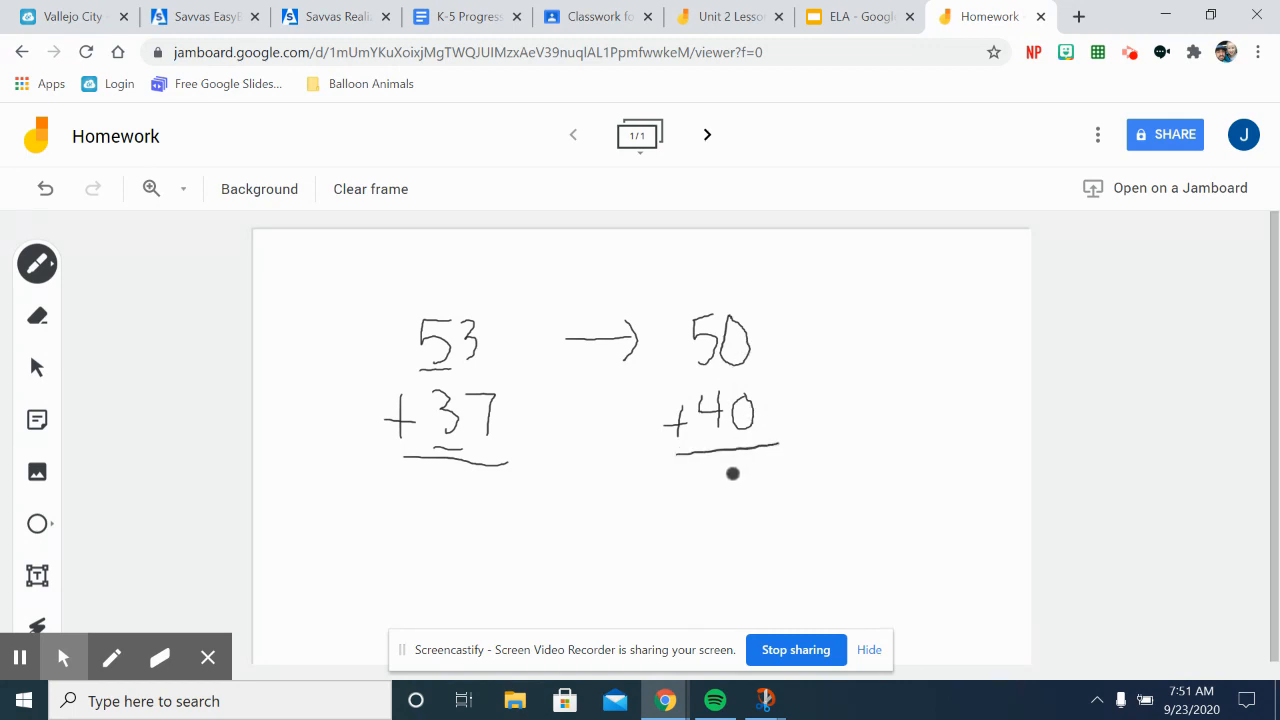
drag(732, 473, 712, 476)
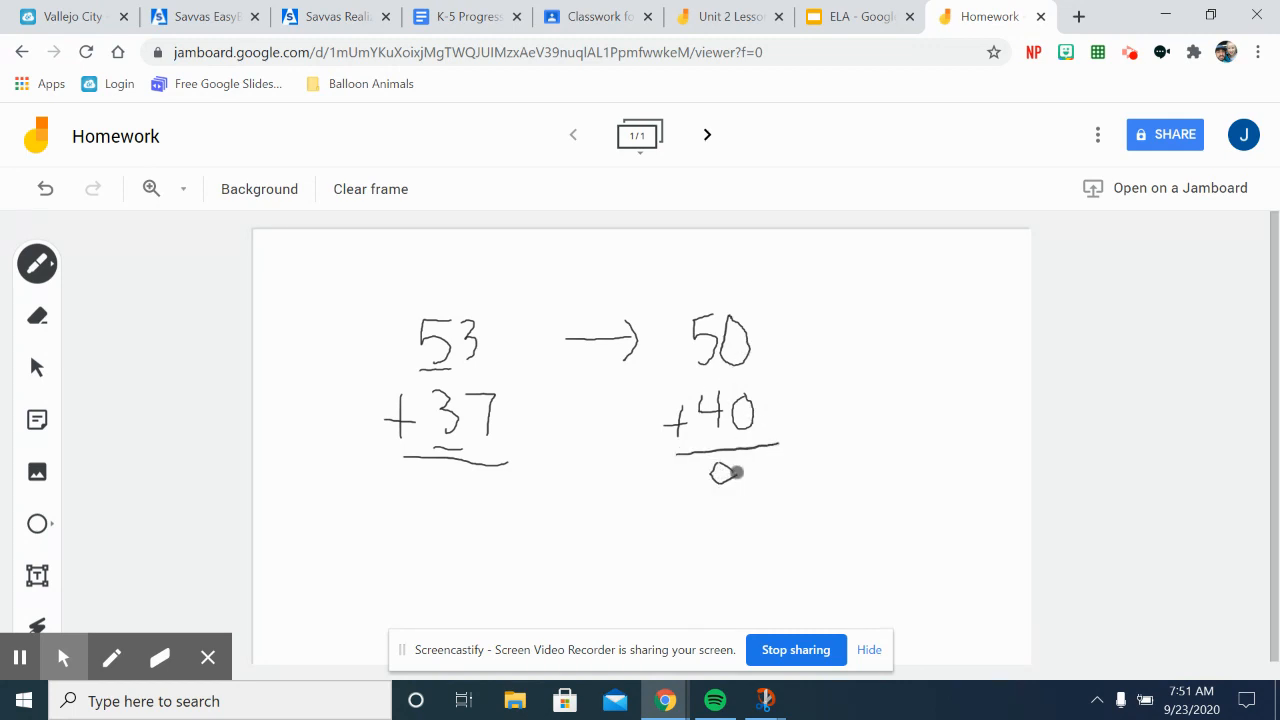
drag(710, 475, 740, 490)
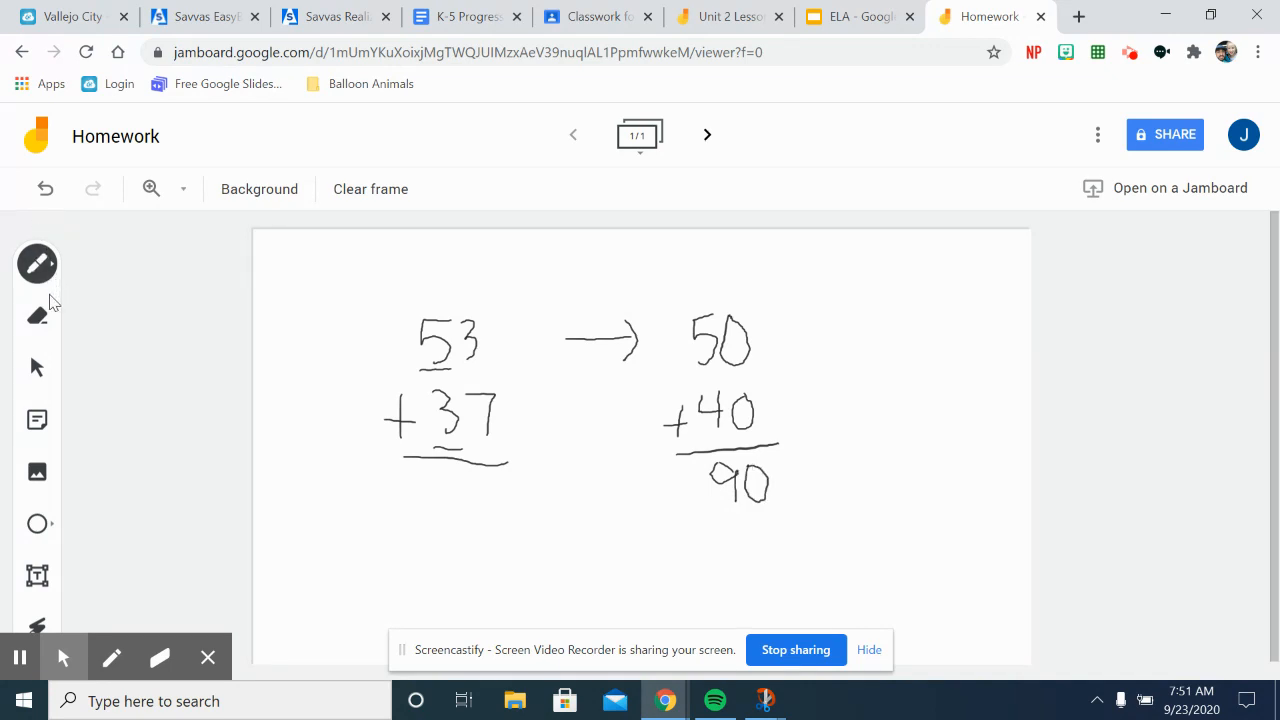
Clear the frame, write 72 − 45, and draw an arrow toward the rounded value.
click(370, 189)
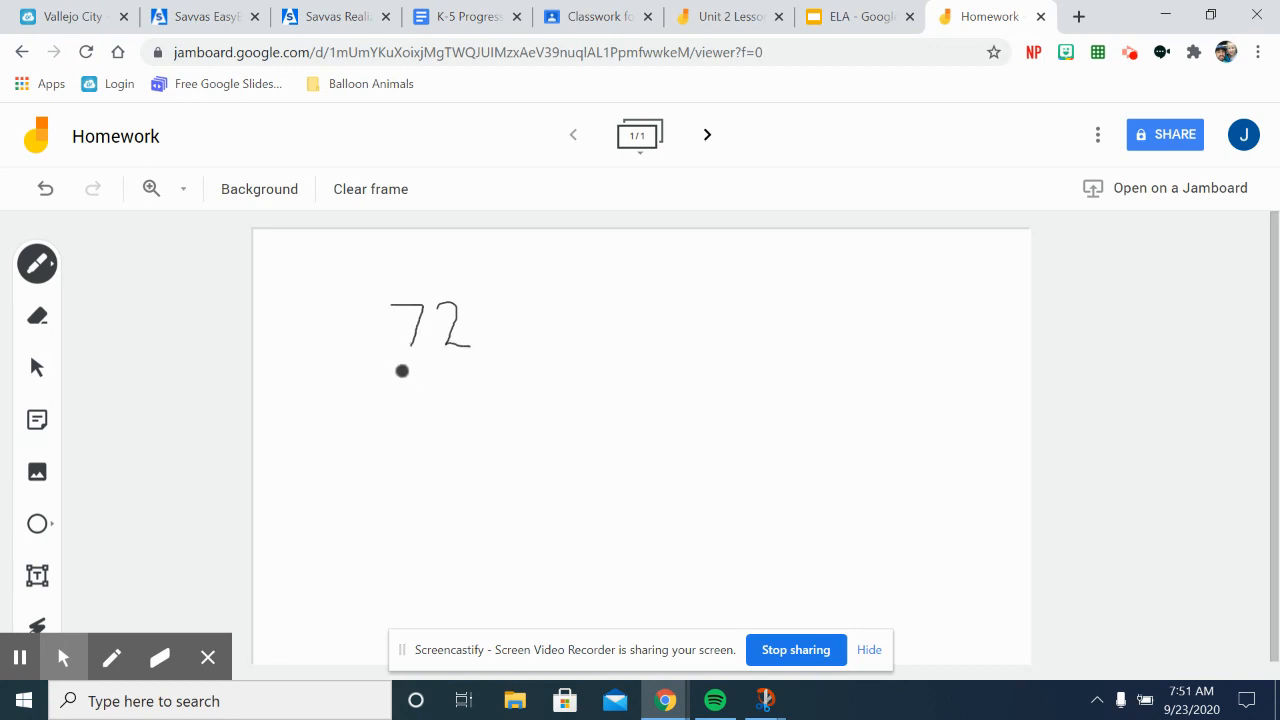
drag(400, 370, 425, 415)
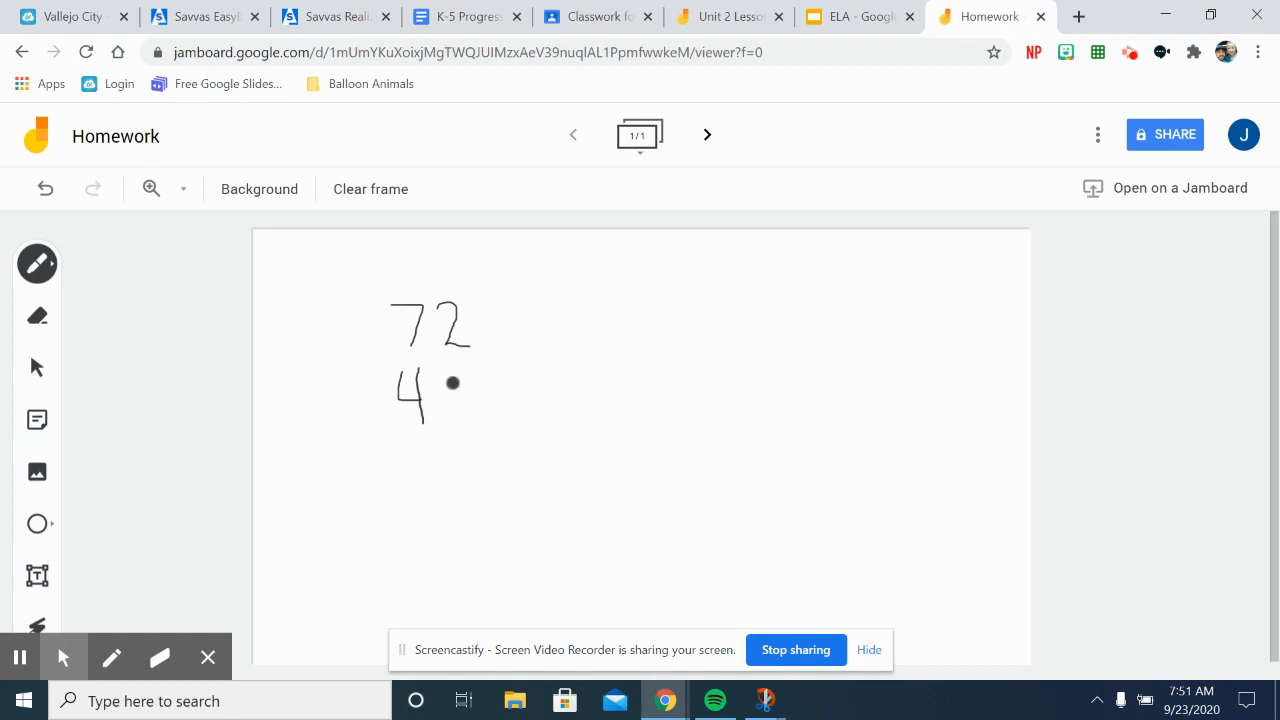
drag(458, 378, 470, 398)
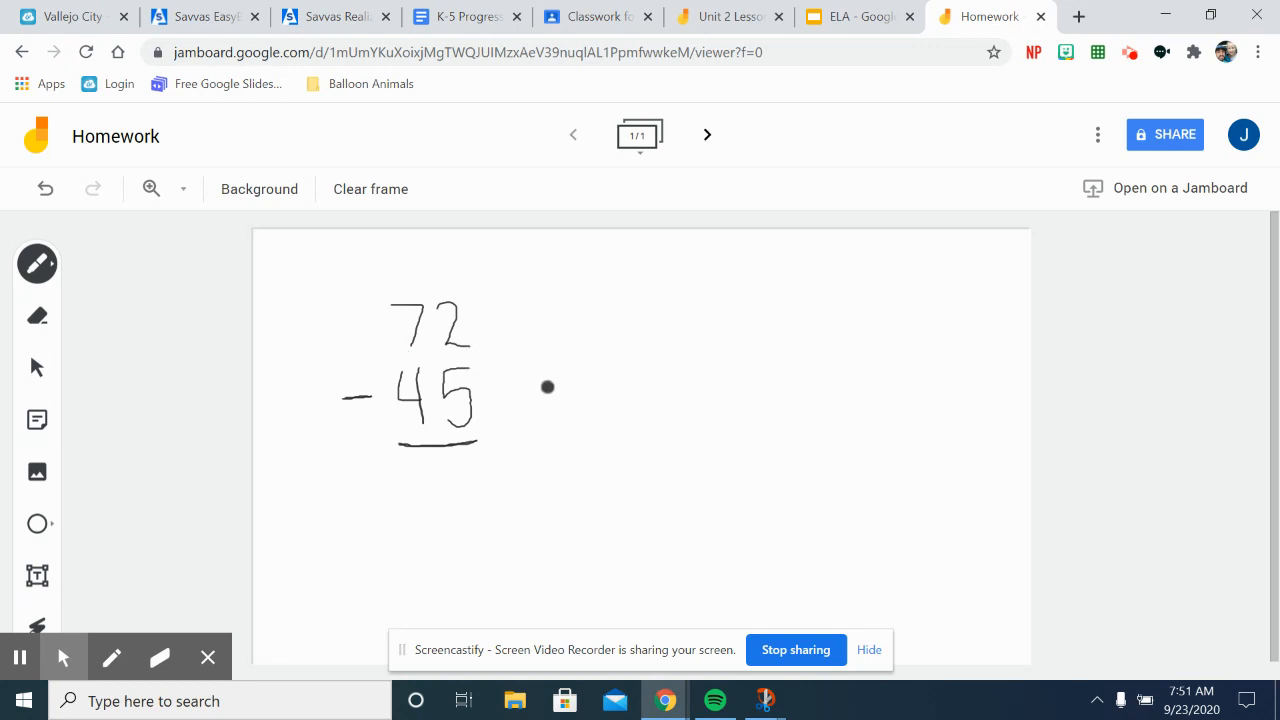
mouse_move(576, 368)
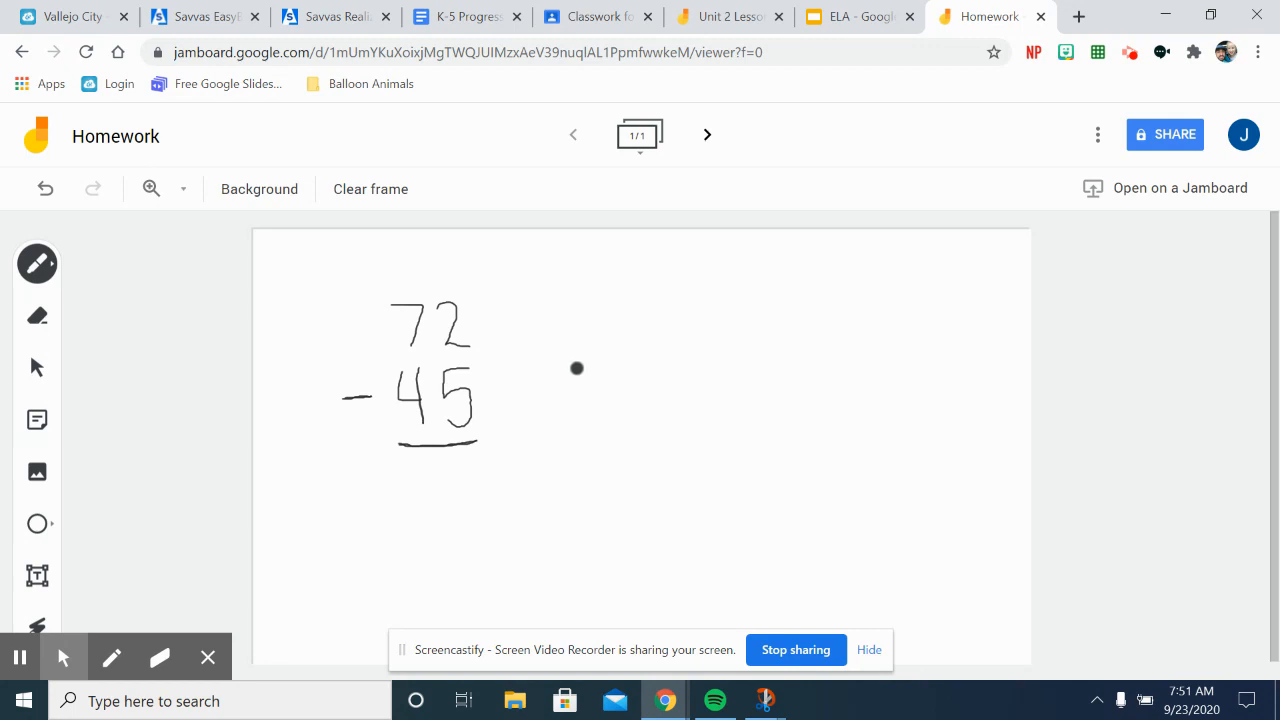
drag(575, 367, 640, 362)
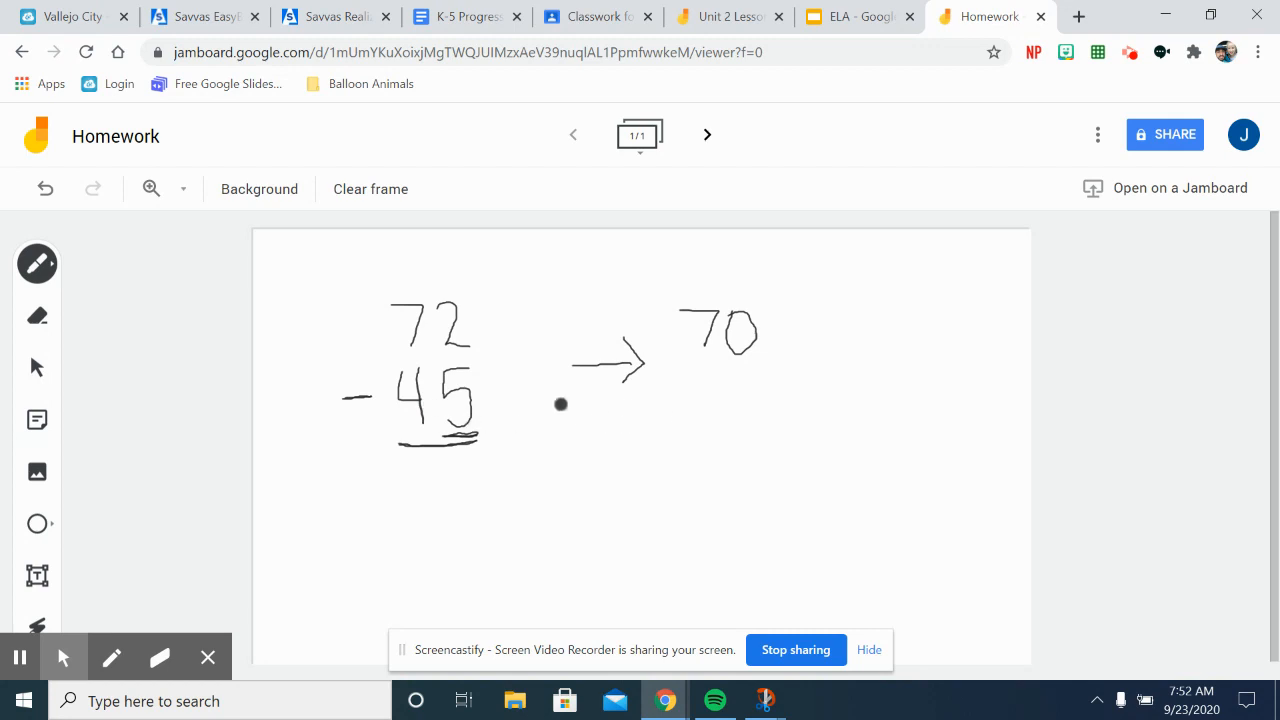
mouse_move(705, 380)
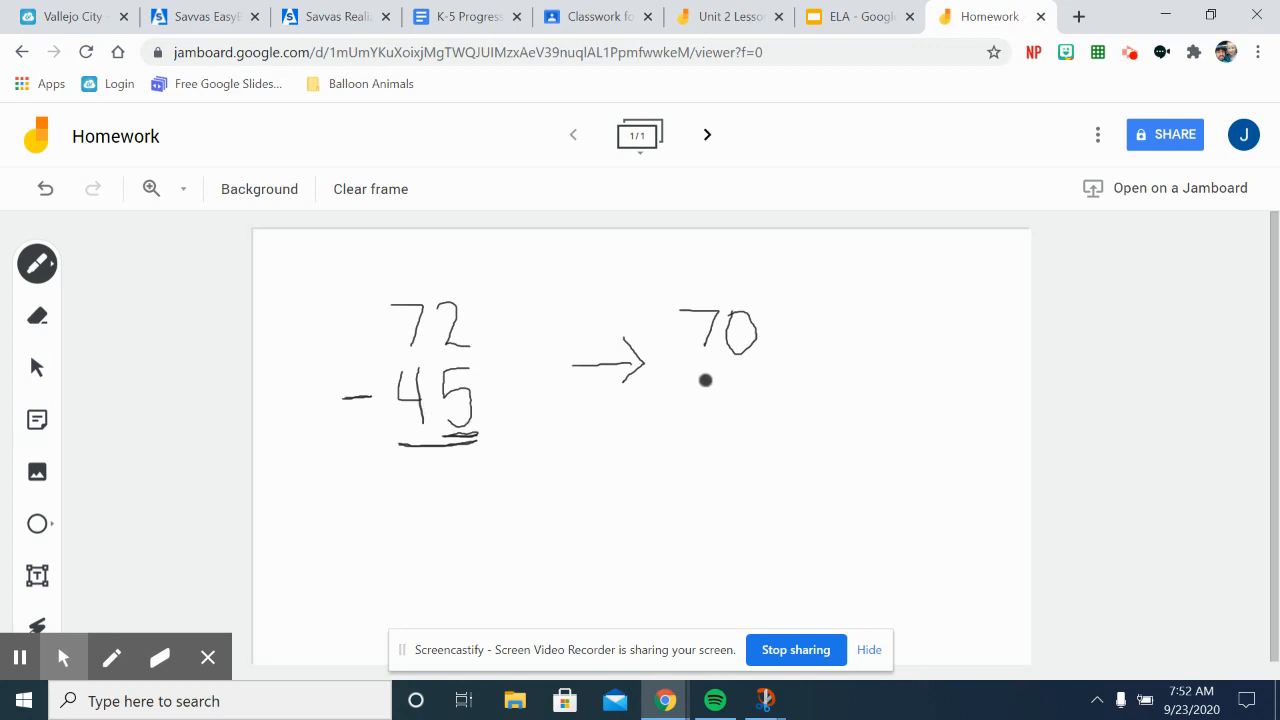
Write −50 under 70, underline it, and write the answer 20.
drag(700, 380, 710, 405)
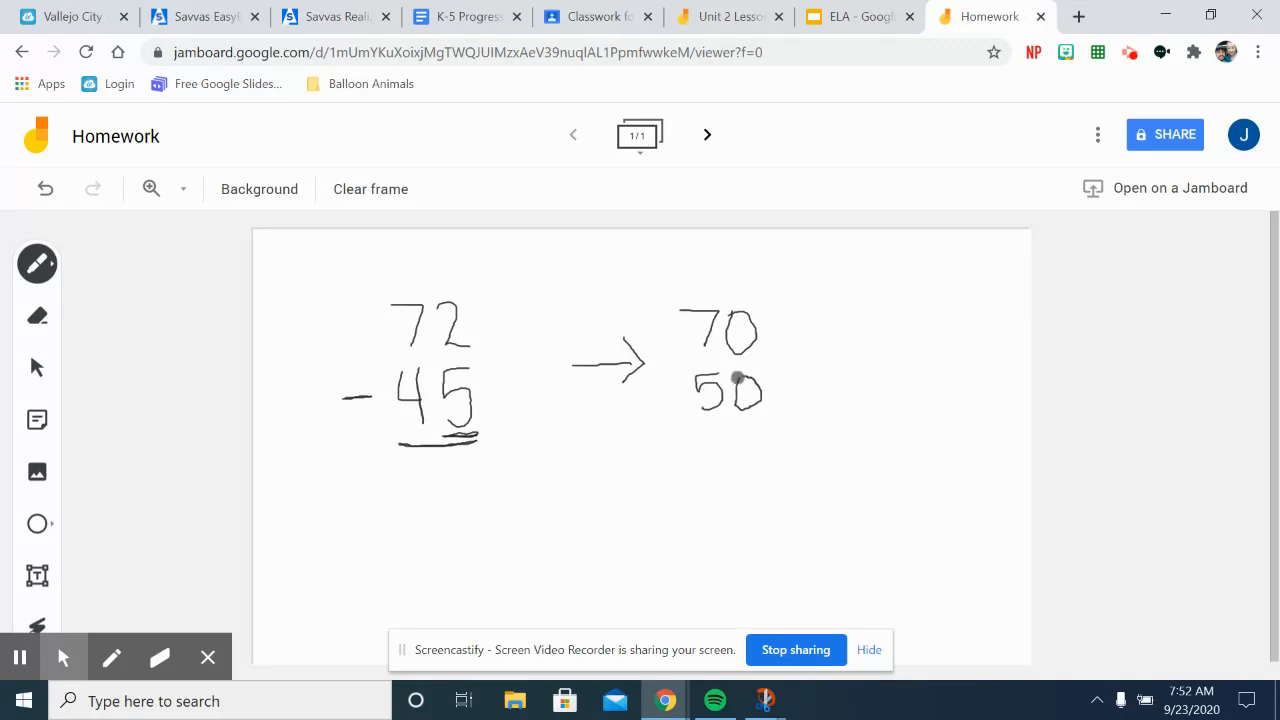
drag(665, 365, 685, 438)
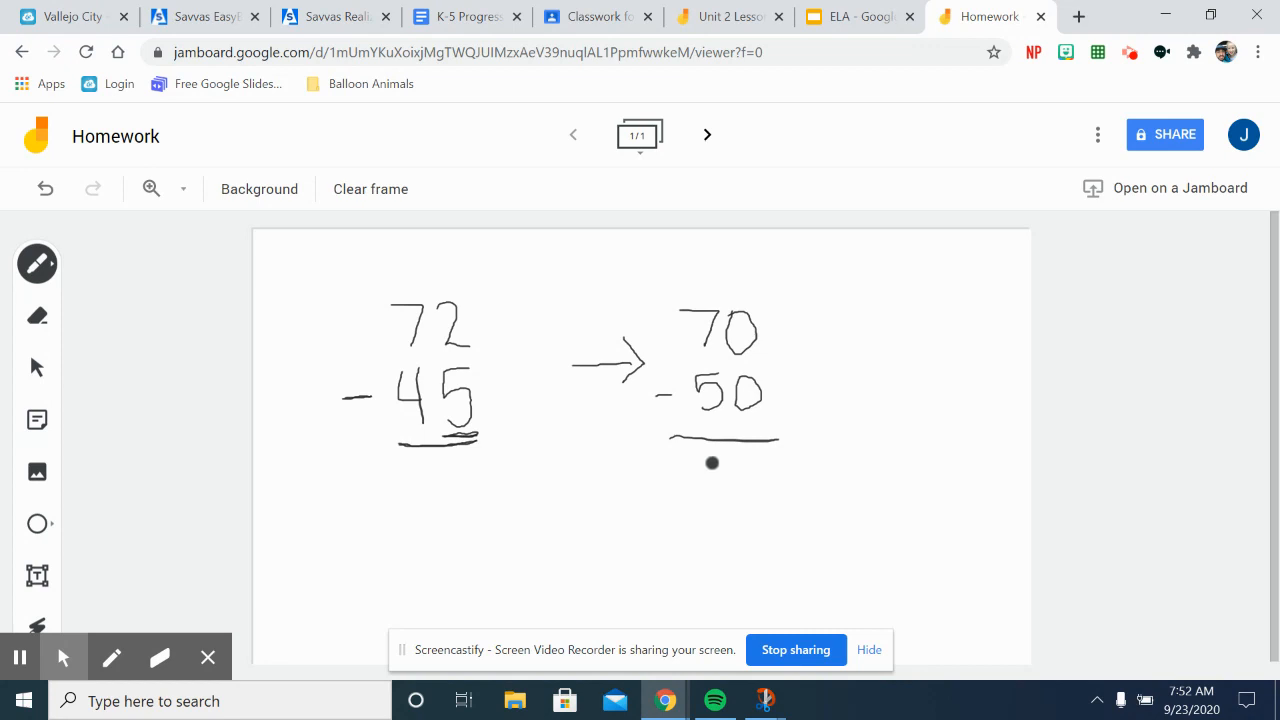
drag(712, 462, 738, 498)
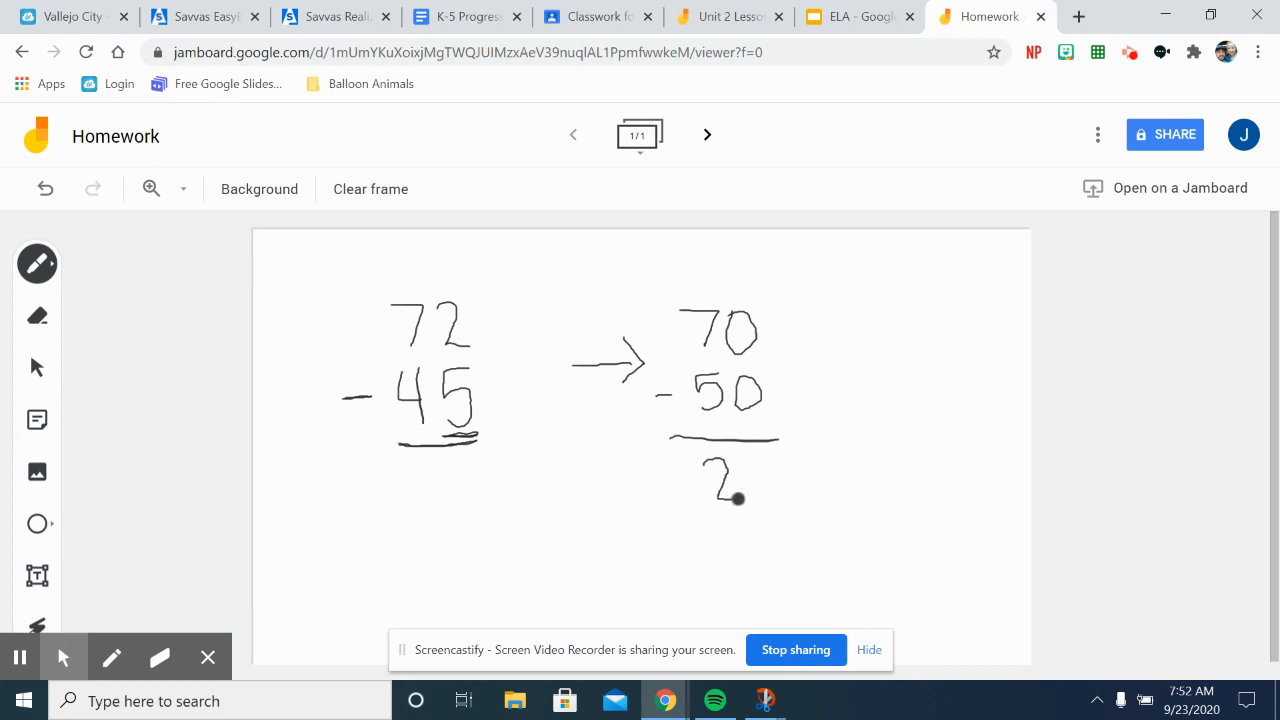
drag(740, 465, 765, 500)
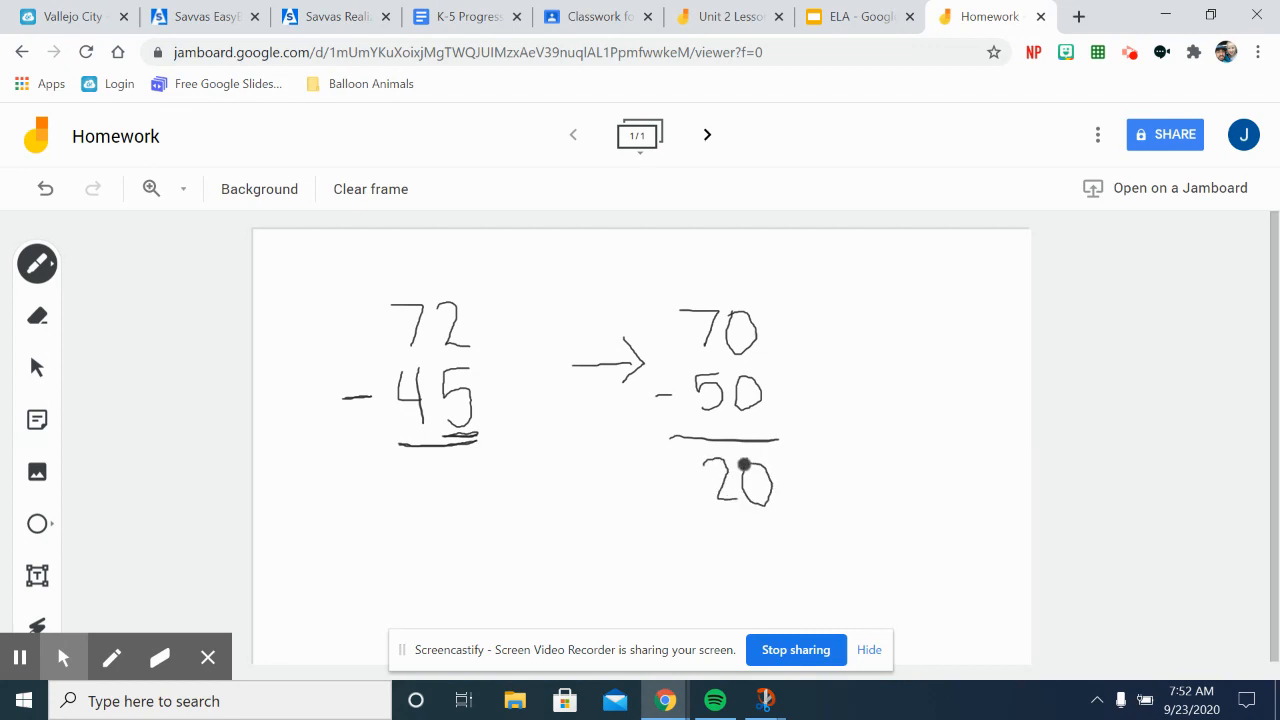